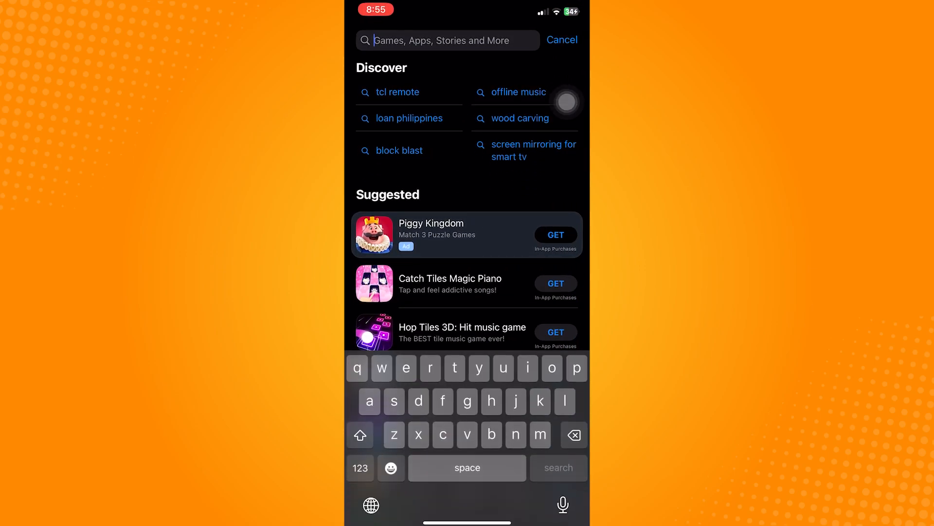
- Search the App Store for "snapchat"
{"action": "type", "text": "snapchat"}
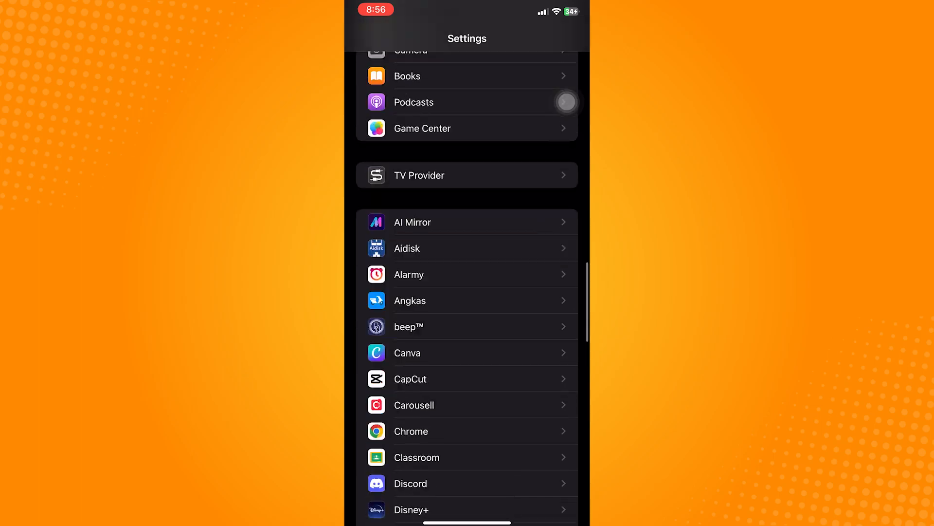
- Scroll the Settings installed-apps list down toward Snapchat
{"action": "scroll", "scroll_direction": "down", "scroll_amount": 3}
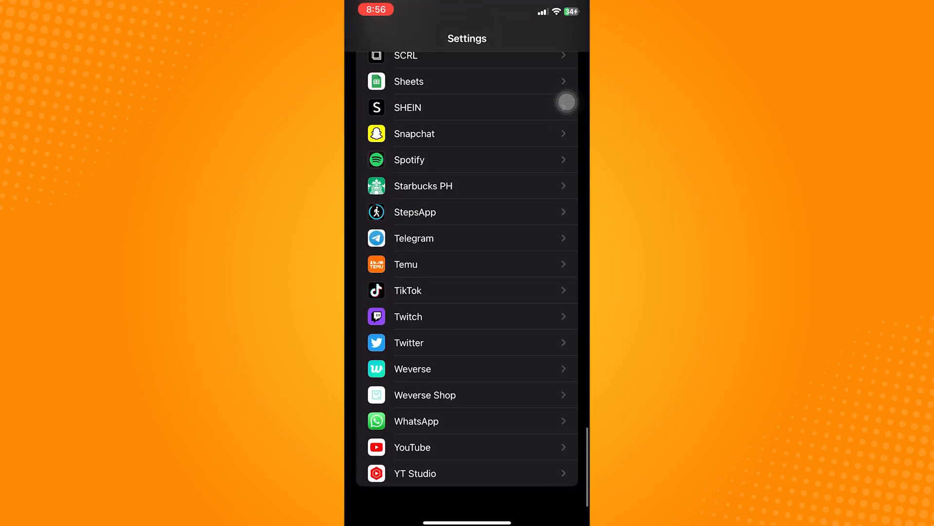
- Open Snapchat's settings page from the installed-apps list
{"action": "left_click", "coordinate": [415, 134]}
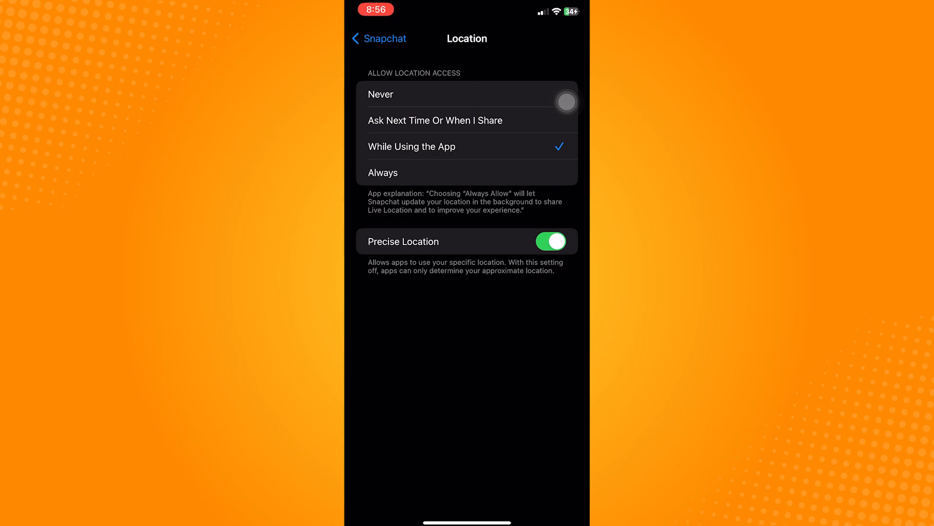
- Return from Location to Snapchat's main permissions page showing While Using
{"action": "left_click", "coordinate": [378, 39]}
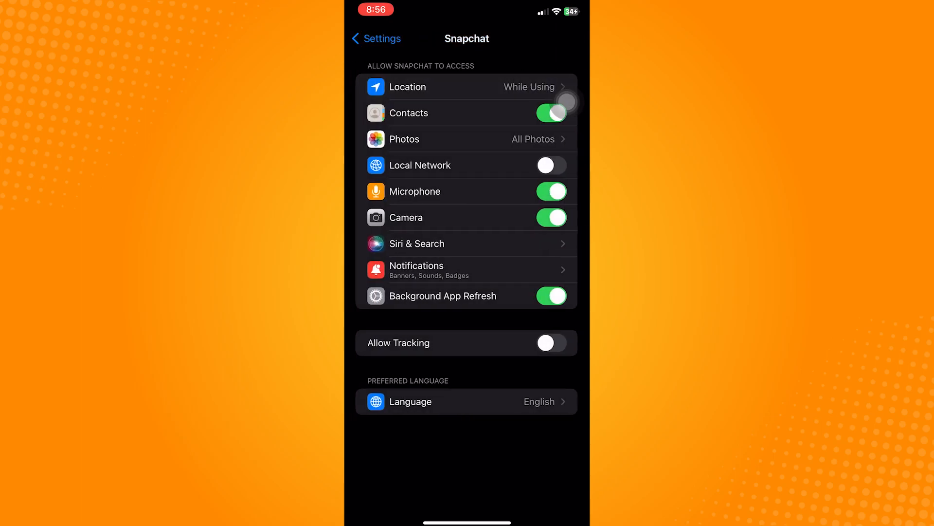